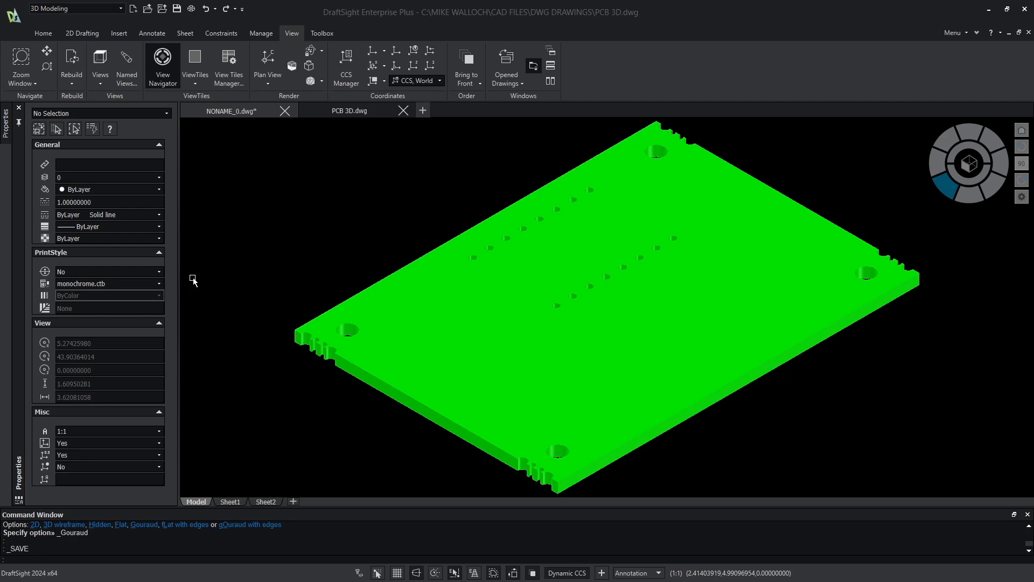
pyautogui.moveTo(117, 495)
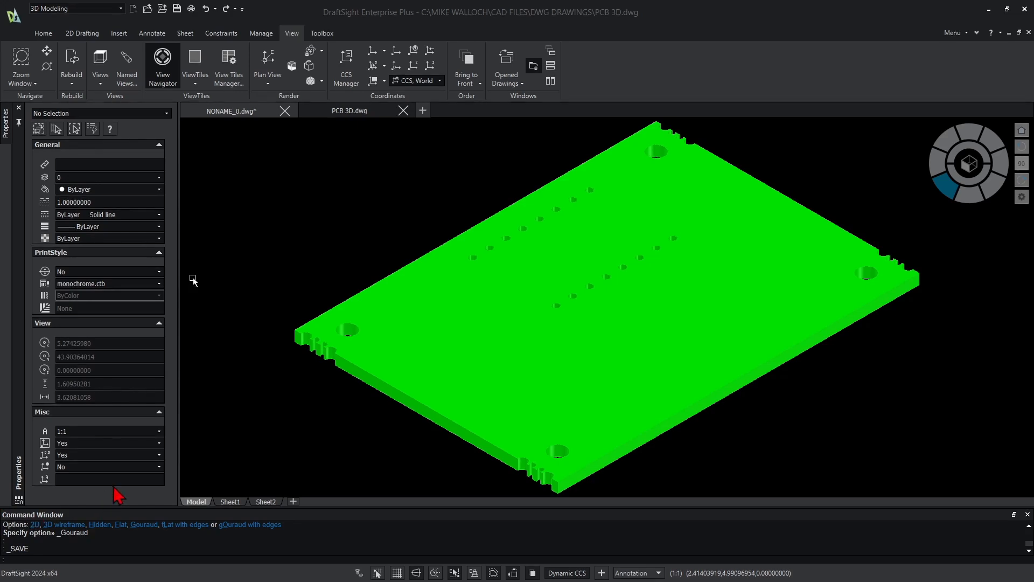
# Switch the circuit board's visual style to 3D Wireframe.
pyautogui.scroll(3)
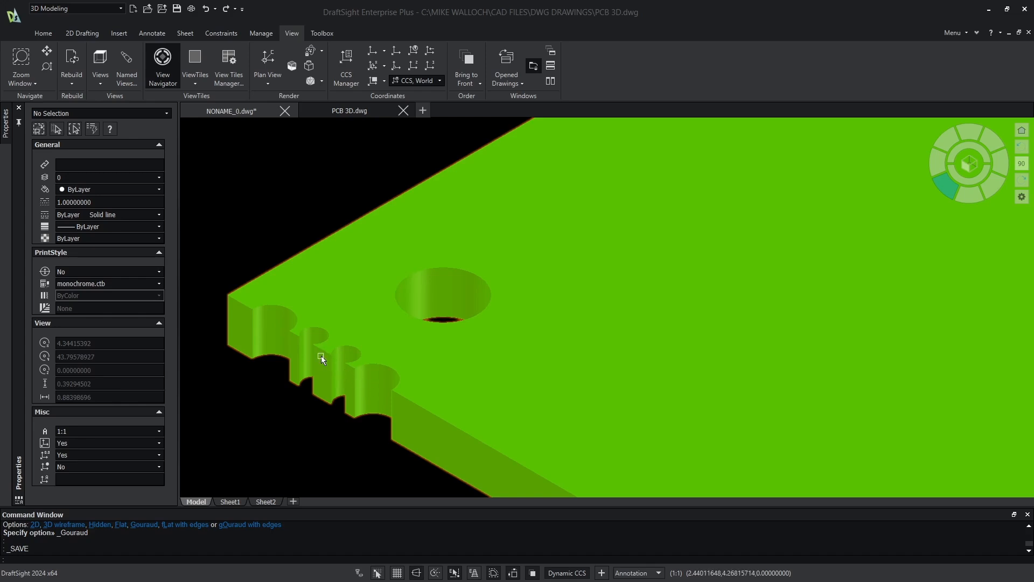
pyautogui.moveTo(282, 341)
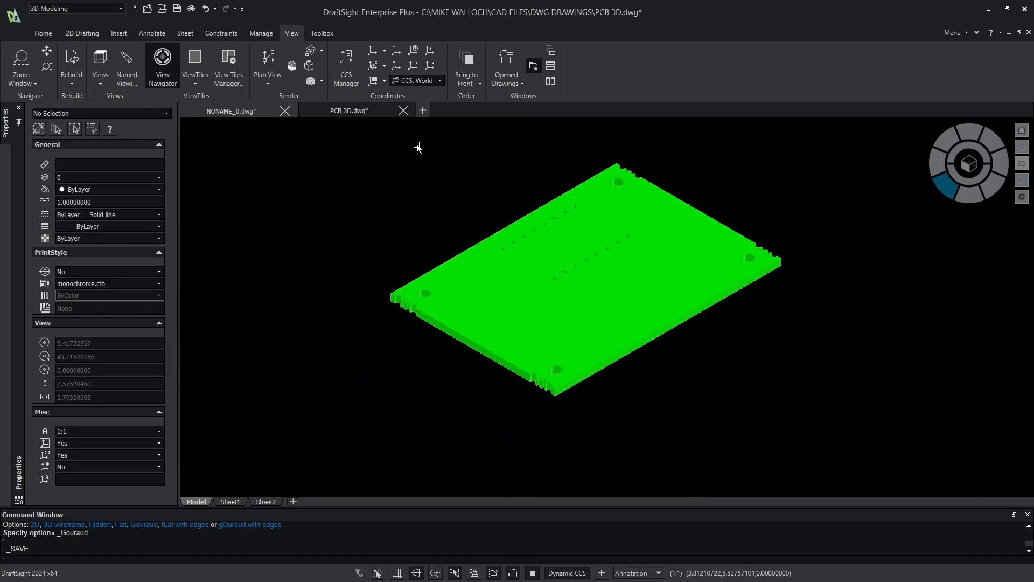
pyautogui.click(310, 65)
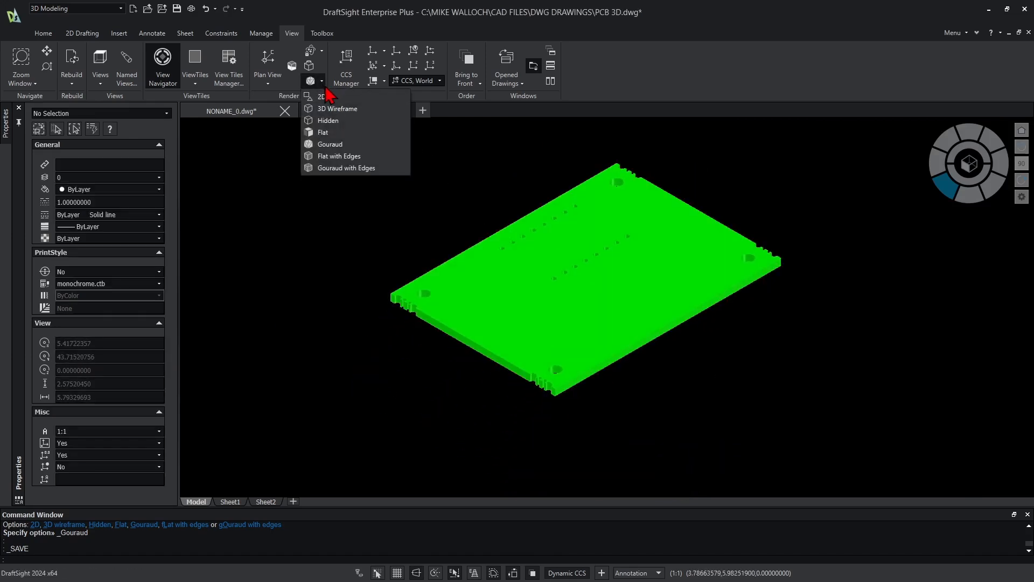
pyautogui.moveTo(338, 112)
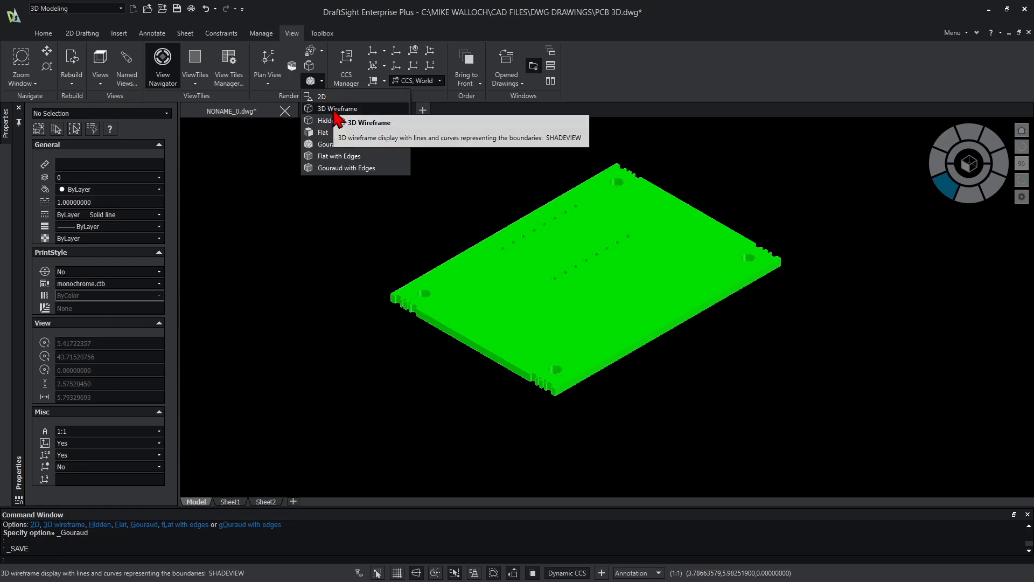
pyautogui.click(337, 108)
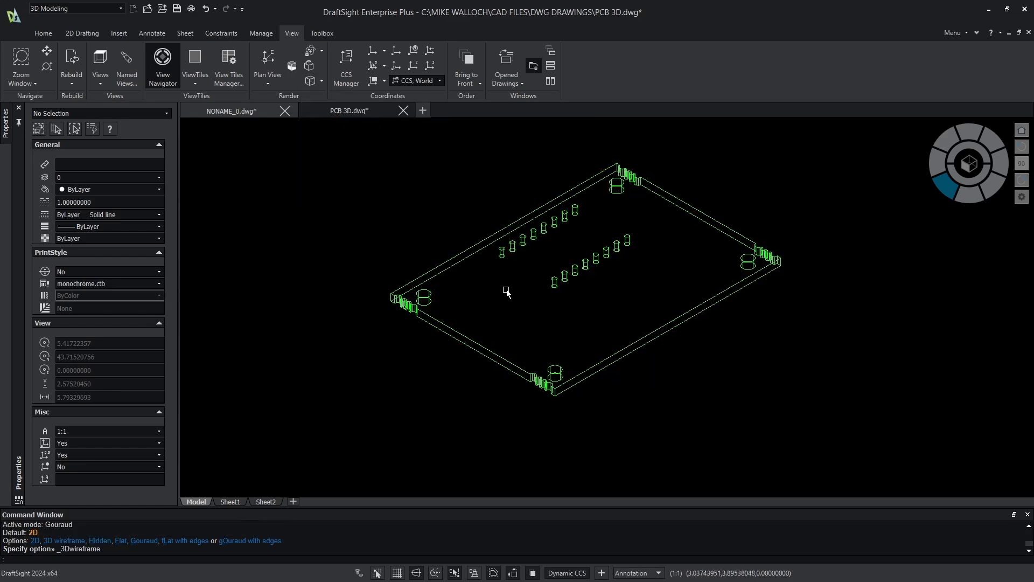
pyautogui.moveTo(430, 206)
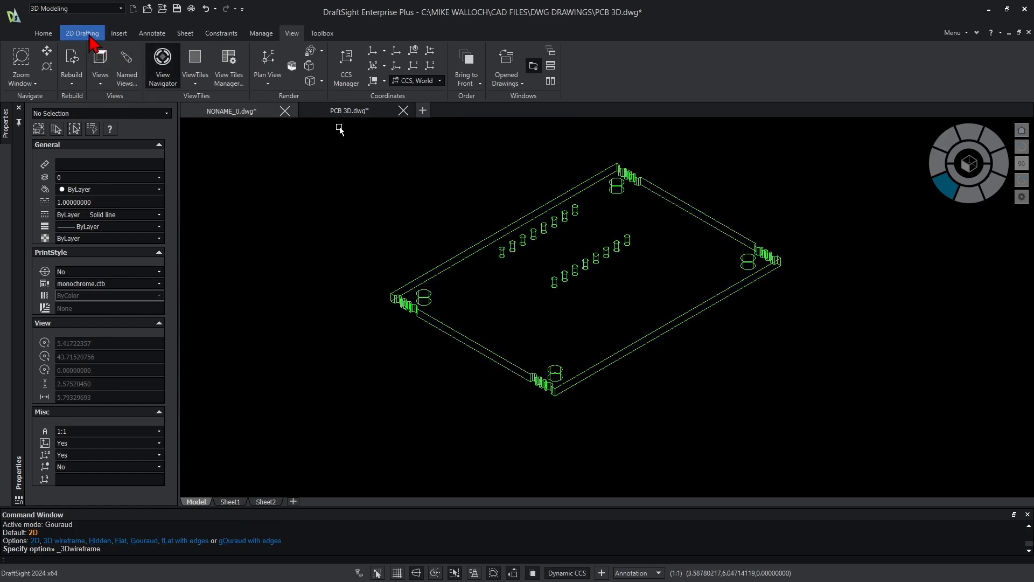
# Switch to the 2D Drafting tab and inspect a corner notch polyline.
pyautogui.click(82, 33)
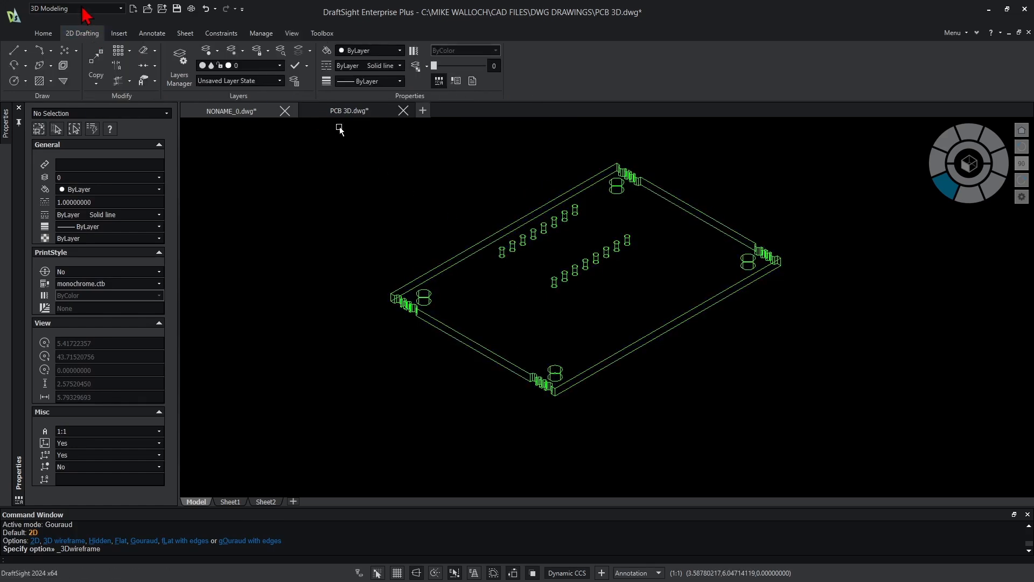
pyautogui.click(279, 65)
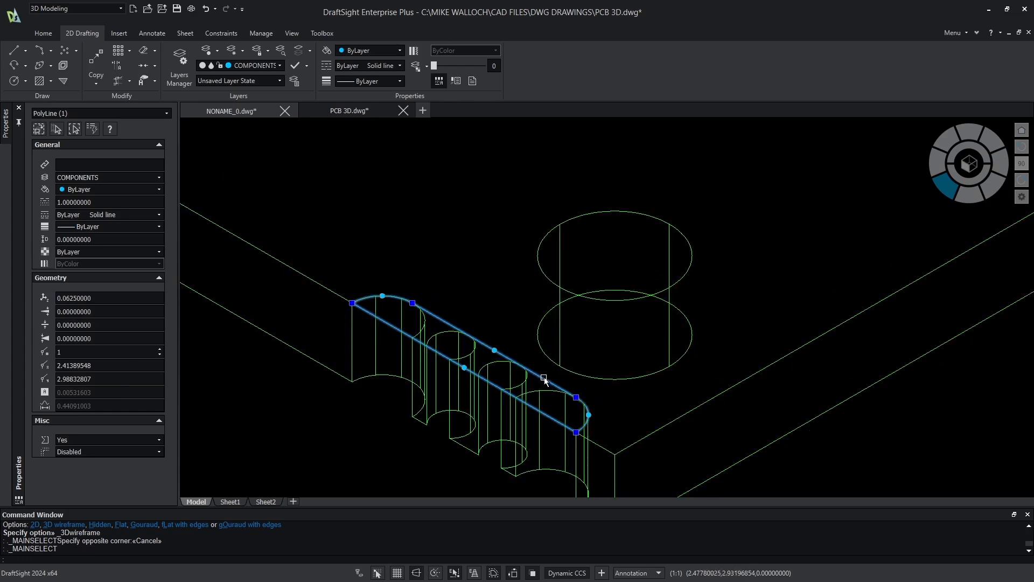
pyautogui.moveTo(487, 384)
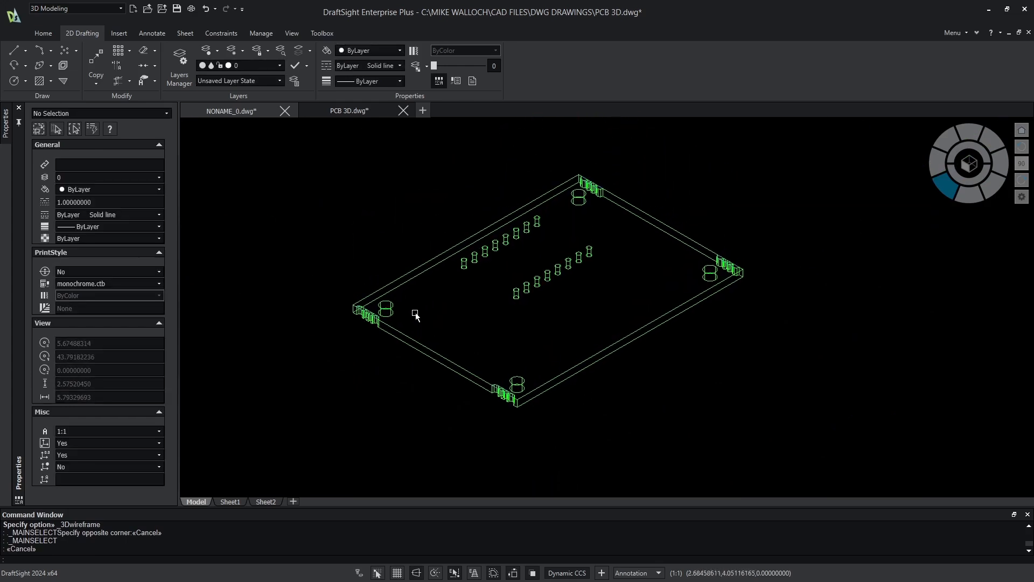
pyautogui.moveTo(554, 342)
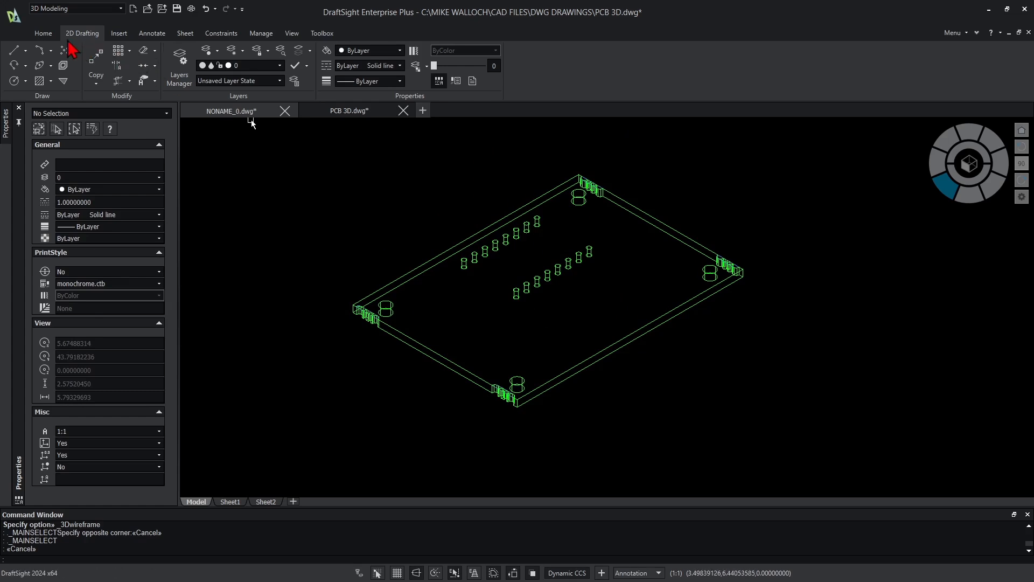
# Extrude the left and another corner notch outline into solids from the Home tab.
pyautogui.click(43, 33)
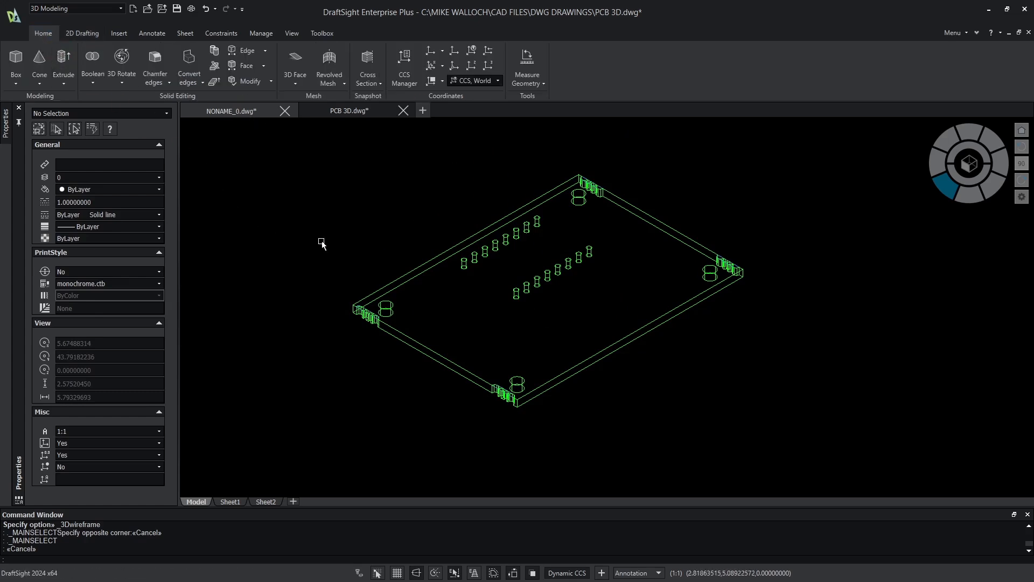
pyautogui.moveTo(323, 244)
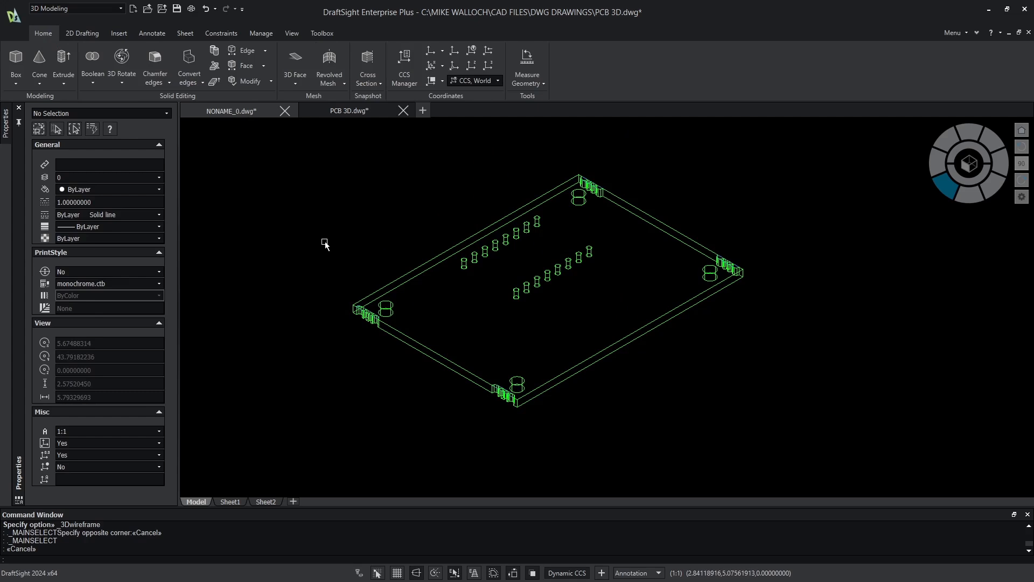
pyautogui.moveTo(324, 241)
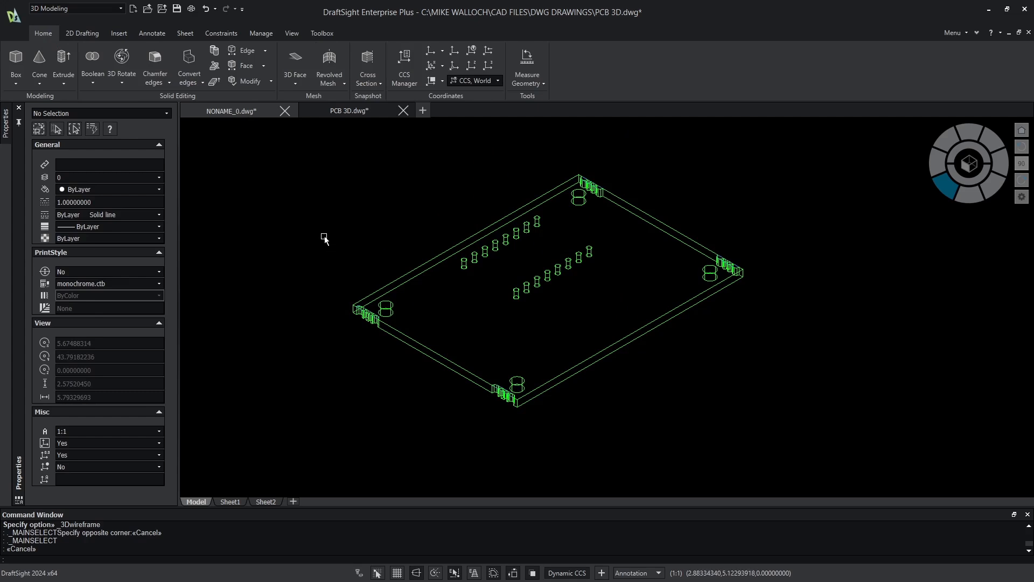
pyautogui.moveTo(63, 62)
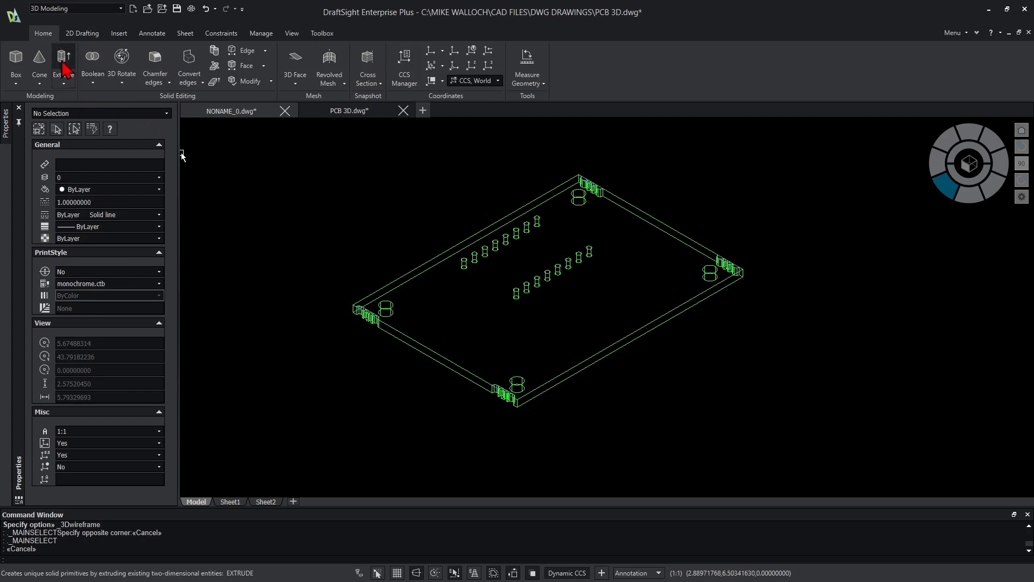
pyautogui.click(63, 59)
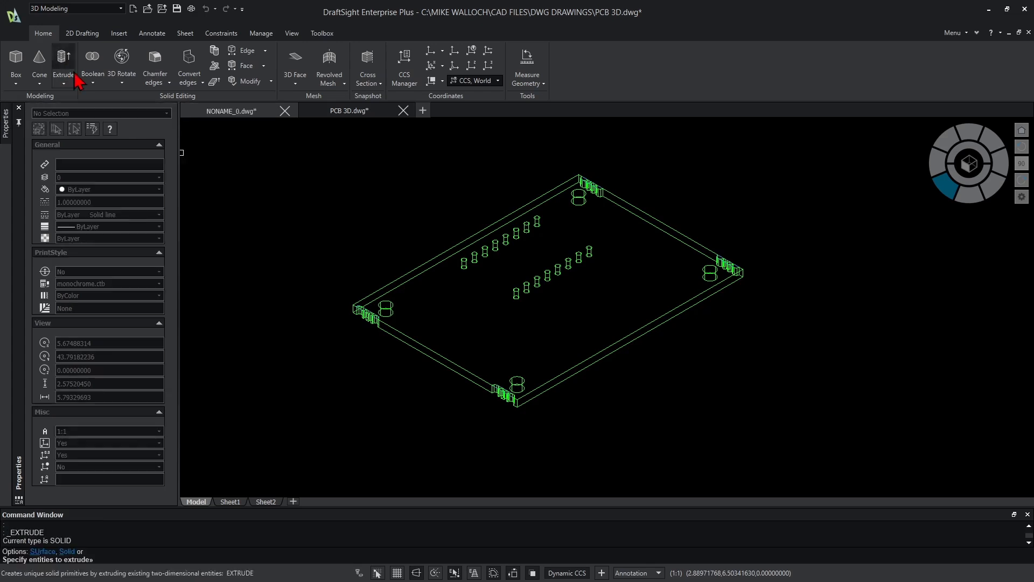
pyautogui.click(367, 310)
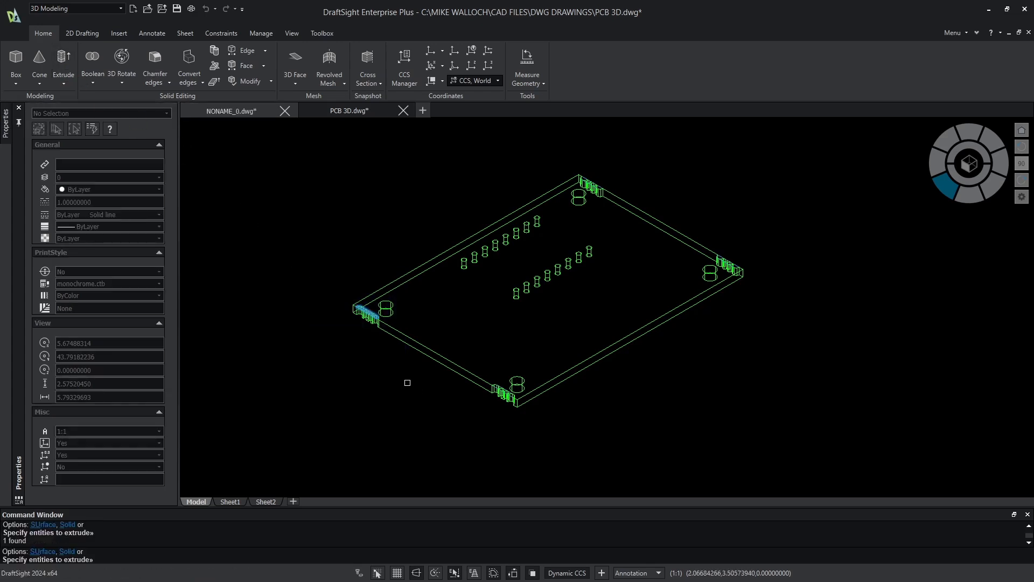
pyautogui.click(514, 393)
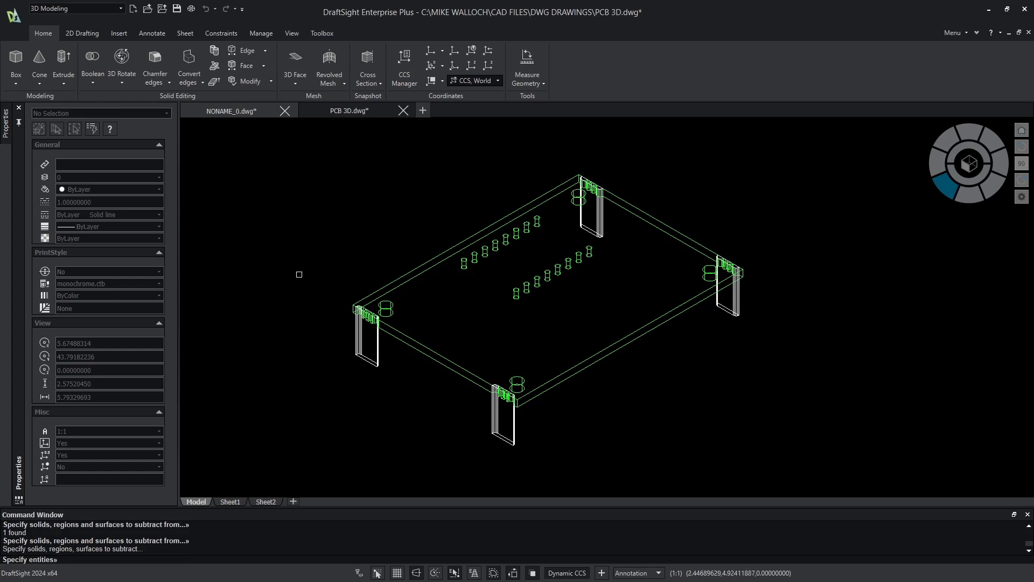
# Pick the left and front extruded blocks to subtract from the board.
pyautogui.click(367, 347)
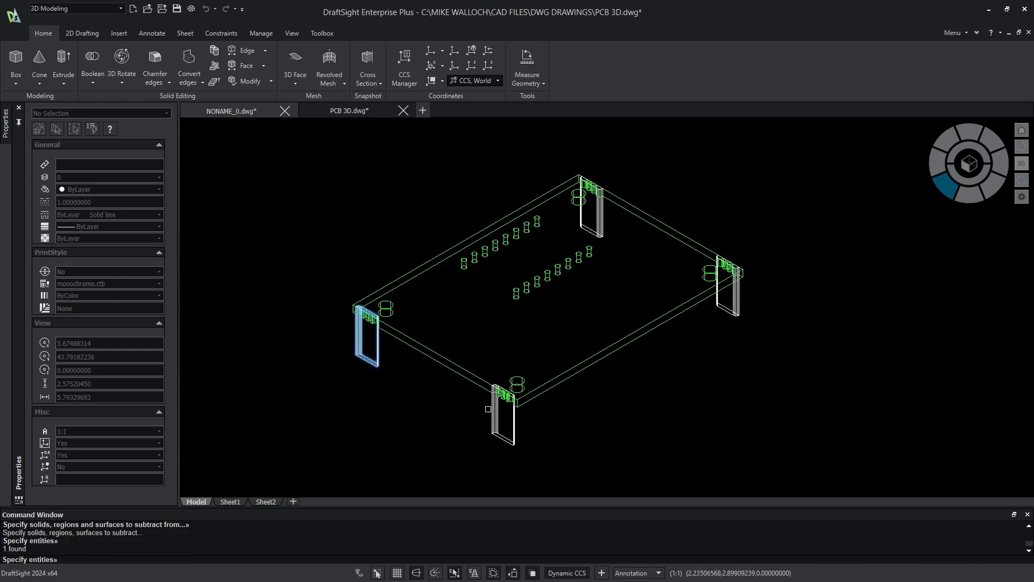
pyautogui.click(724, 288)
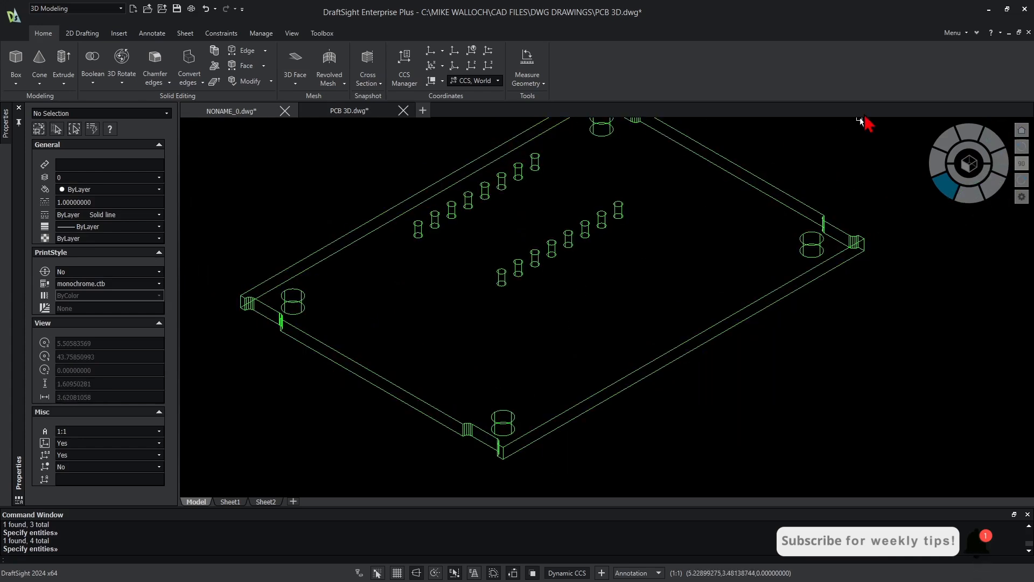
# Switch to the top view using the View Navigator cube.
pyautogui.click(968, 163)
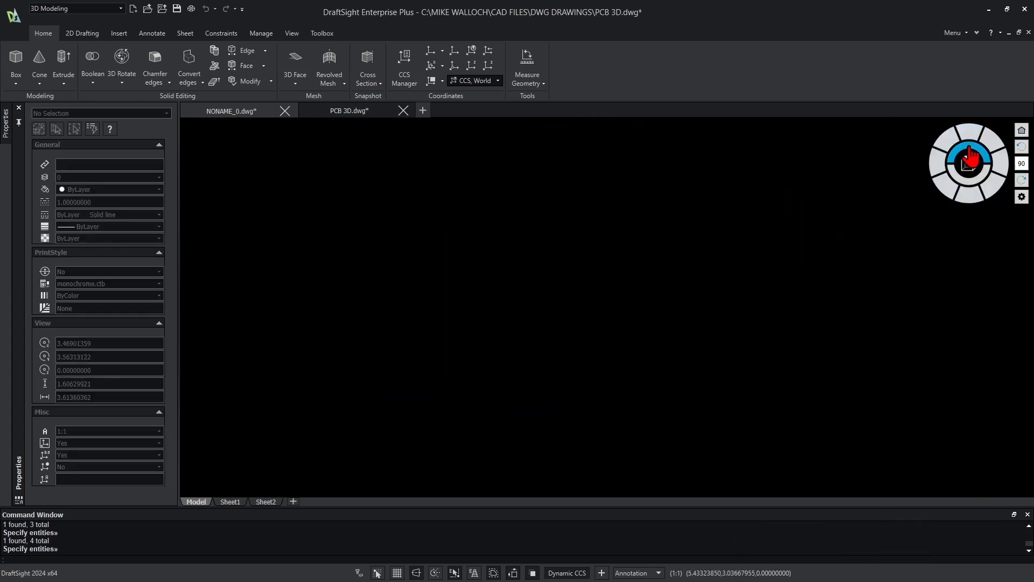
pyautogui.click(967, 164)
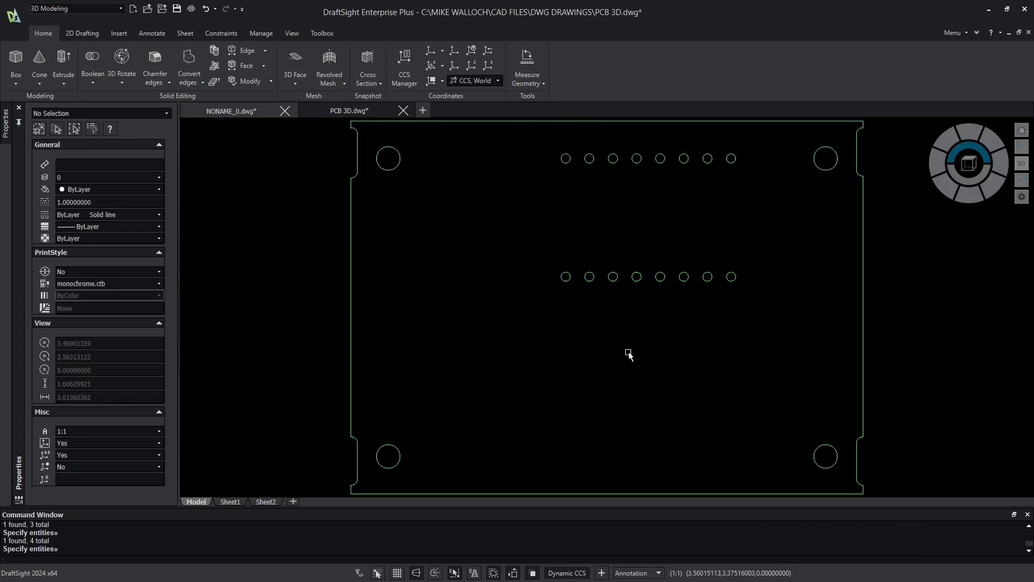
pyautogui.moveTo(532, 310)
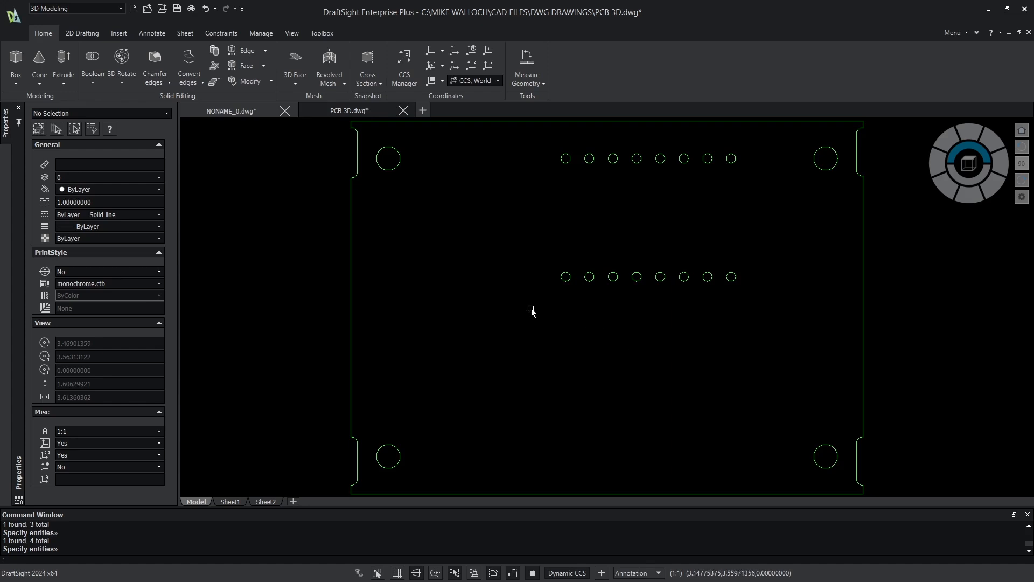